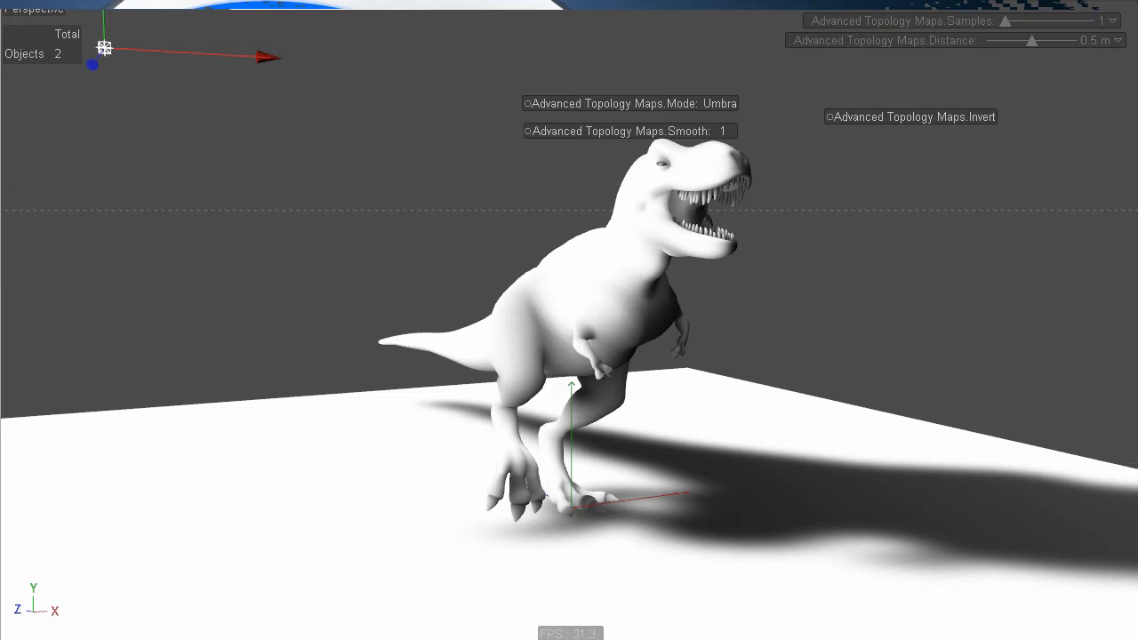
pyautogui.moveTo(893, 227)
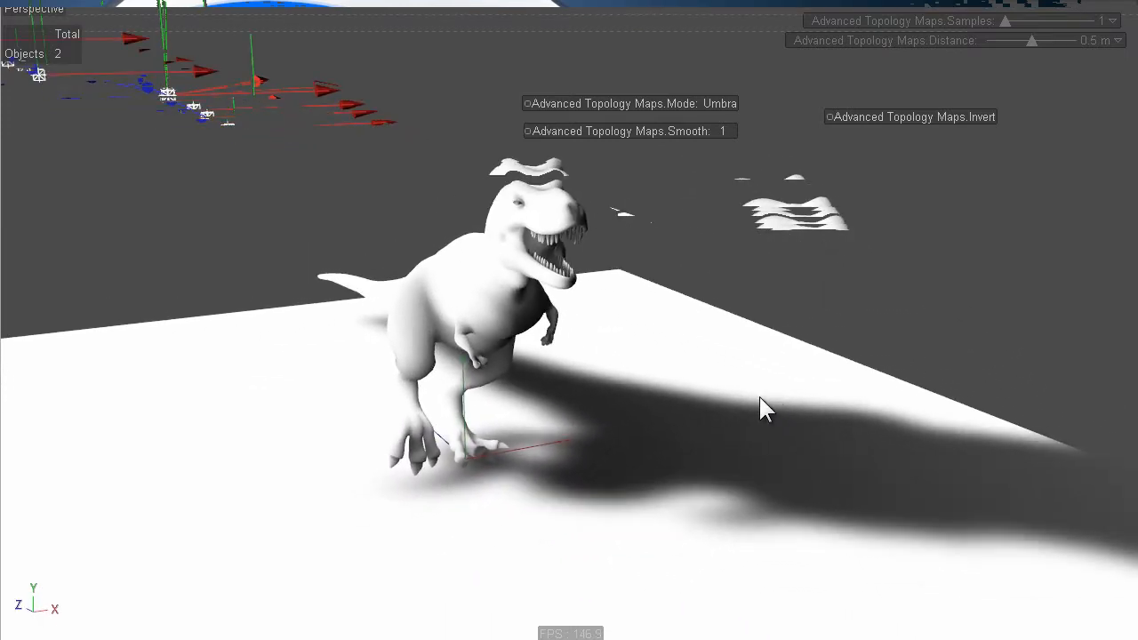
# Step: Raise the Umbra map's Smooth value from 1 to 8 in the viewport HUD
pyautogui.moveTo(767, 409); pyautogui.dragTo(894, 614)
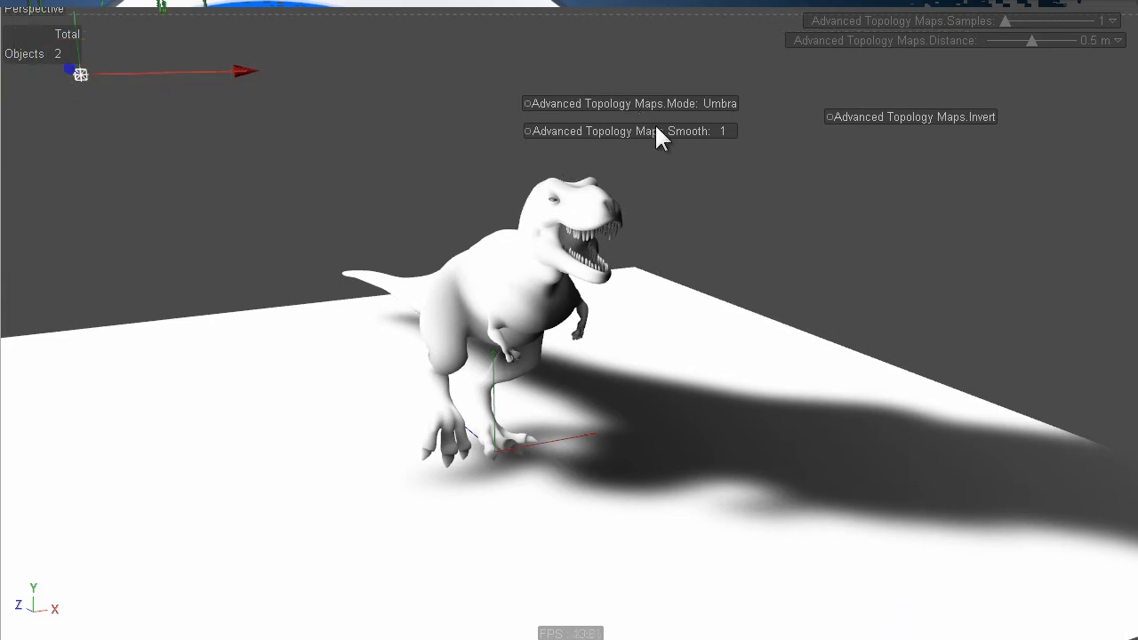
pyautogui.moveTo(725, 481)
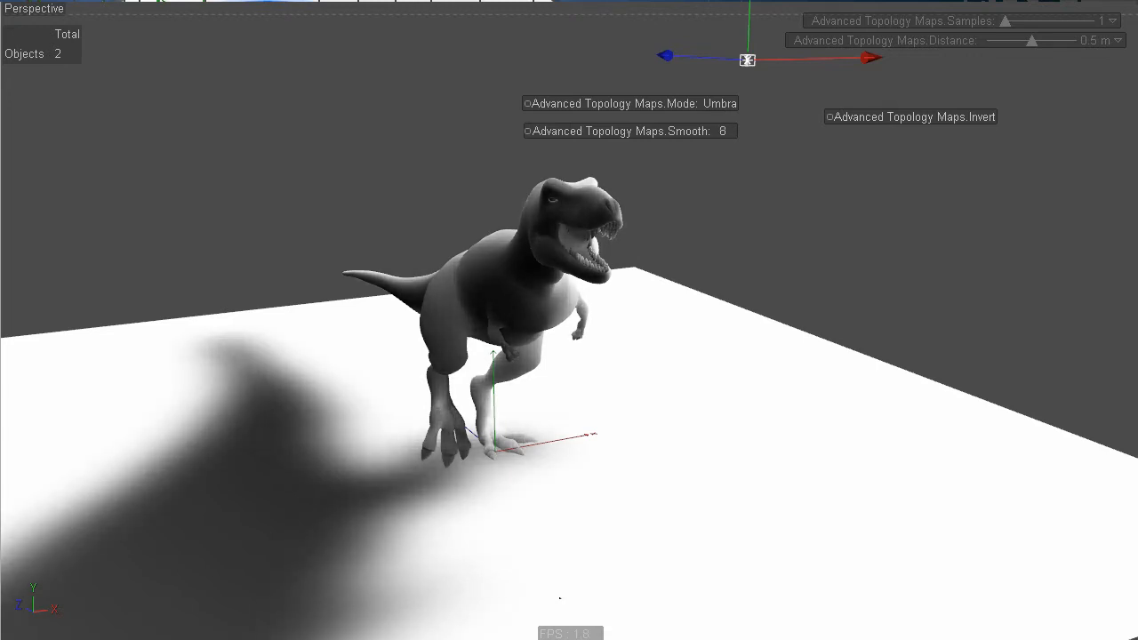
pyautogui.click(720, 131)
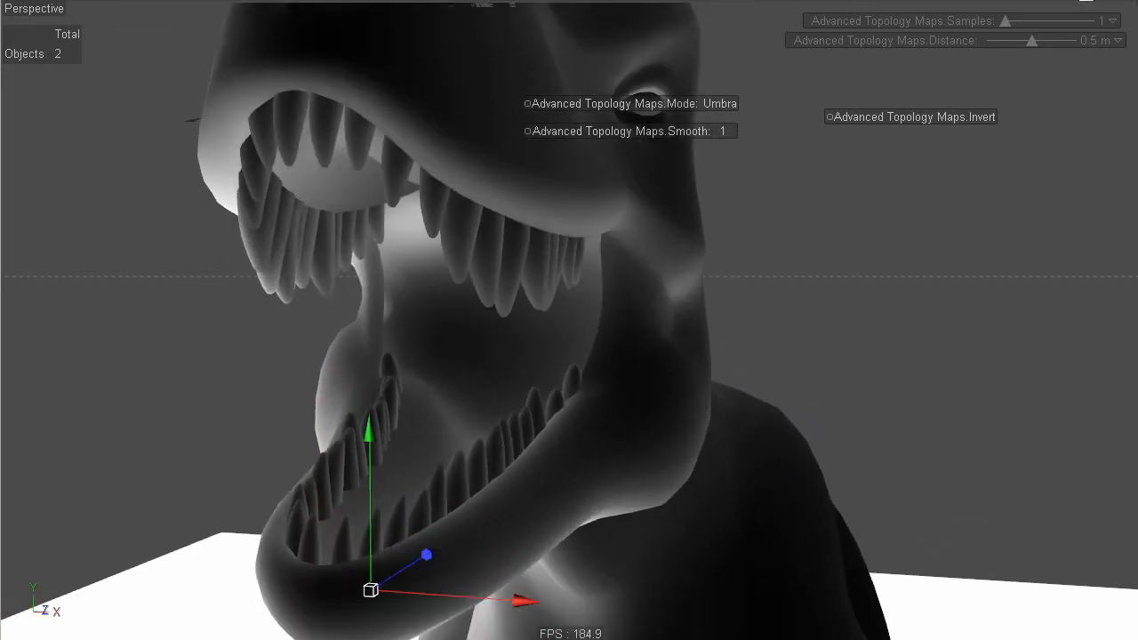
pyautogui.moveTo(670, 308)
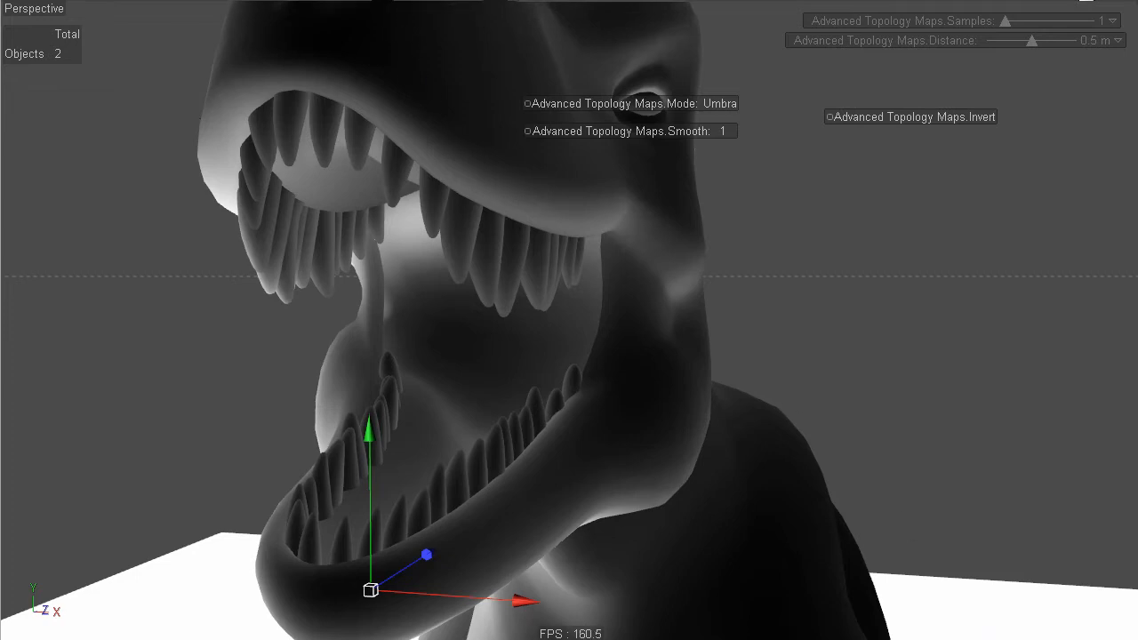
pyautogui.moveTo(570, 320); pyautogui.dragTo(774, 409)
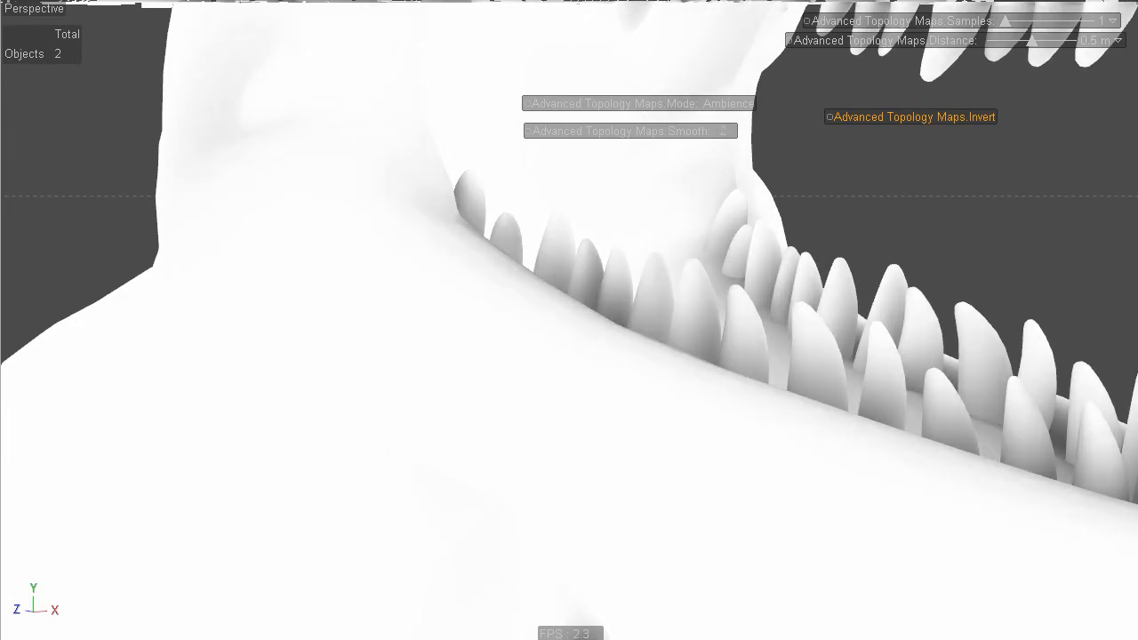
pyautogui.click(725, 131)
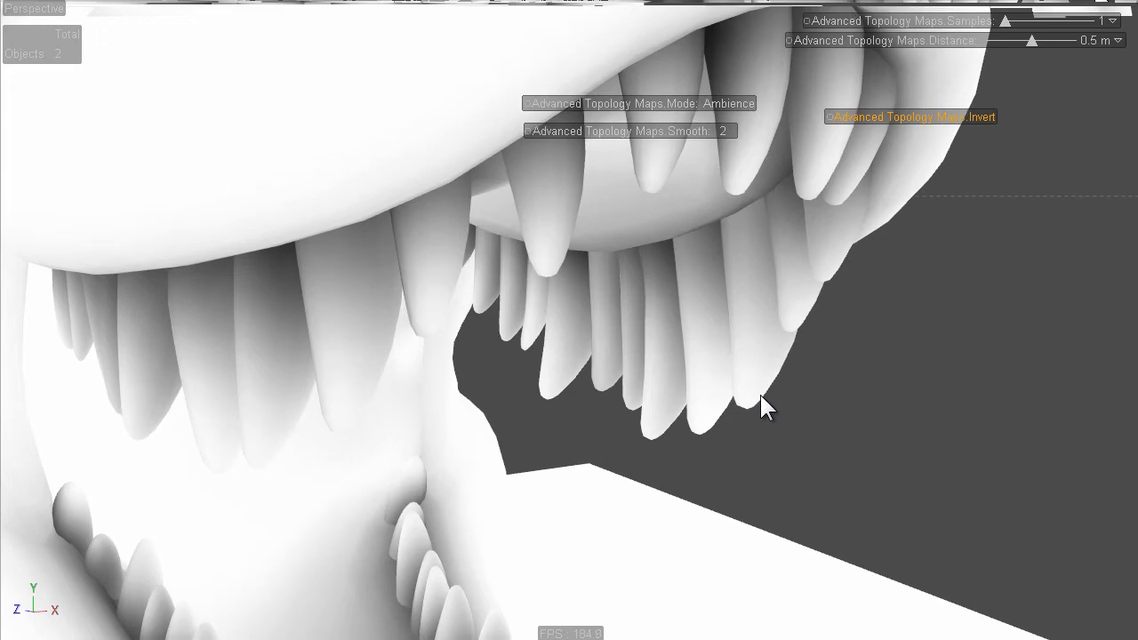
pyautogui.moveTo(765, 407); pyautogui.dragTo(774, 409)
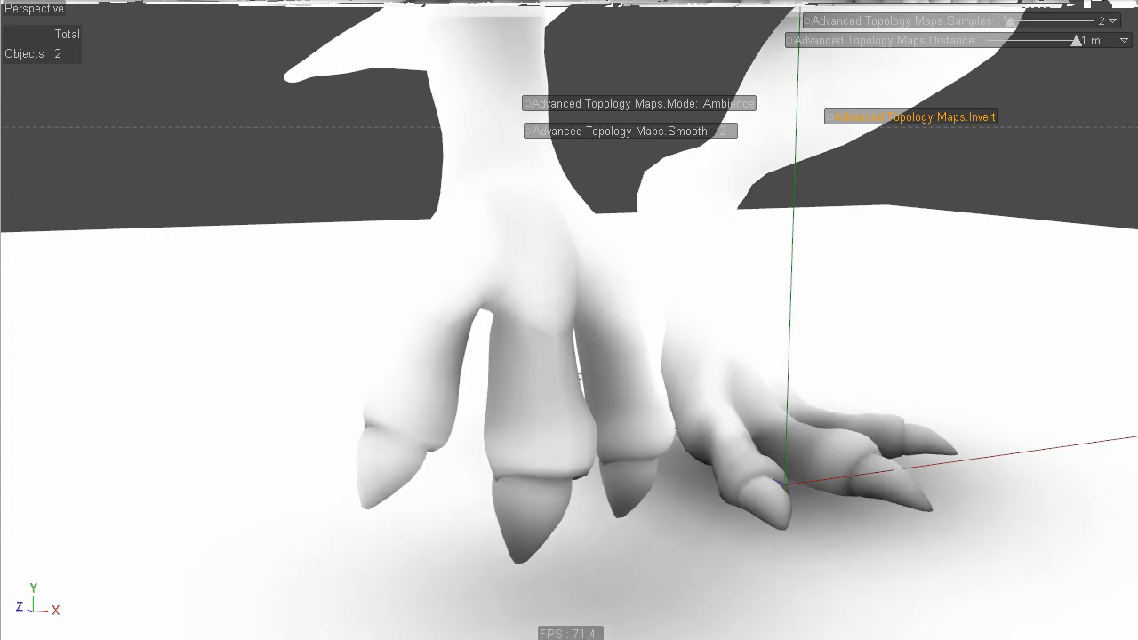
# Step: Raise the Ambience map to 7 samples with a 1 m distance
pyautogui.click(1112, 20)
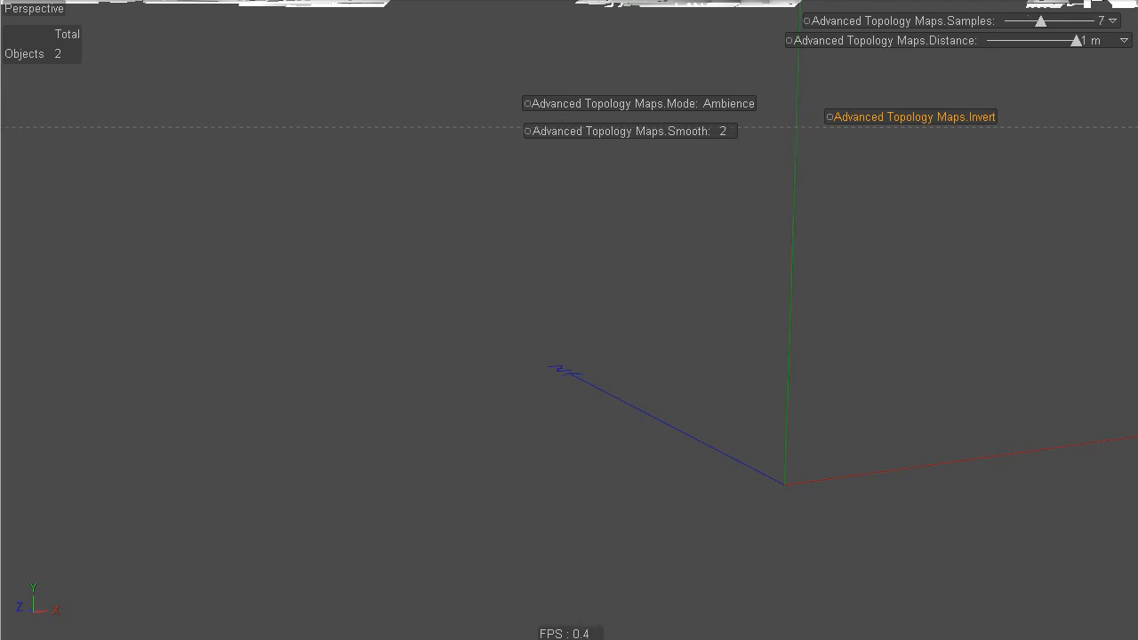
pyautogui.moveTo(1083, 4)
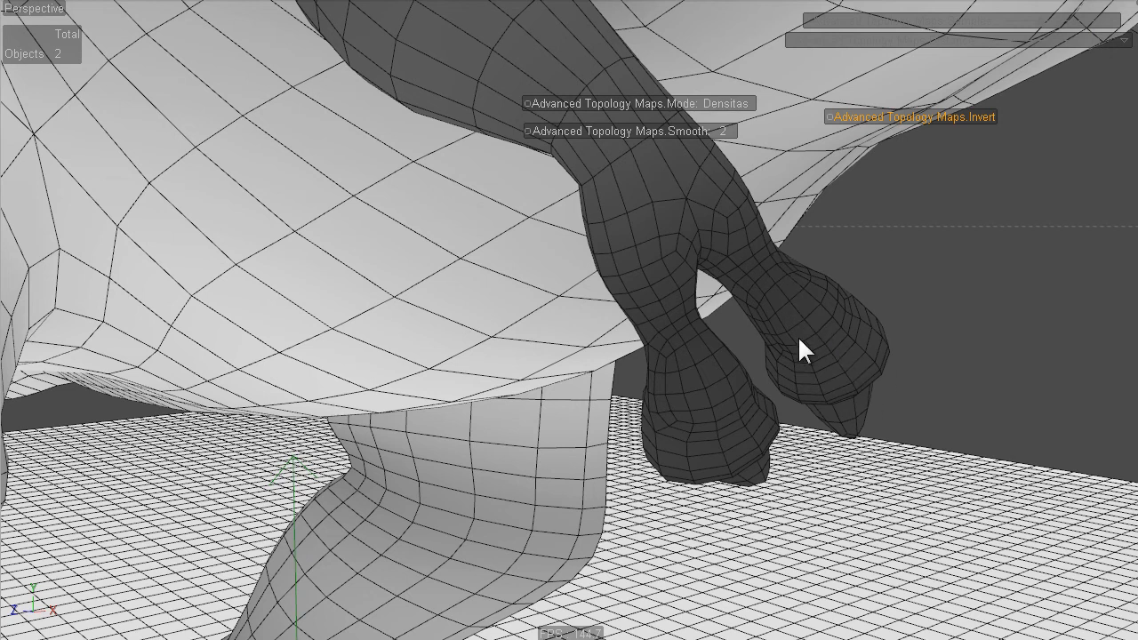
pyautogui.moveTo(342, 291)
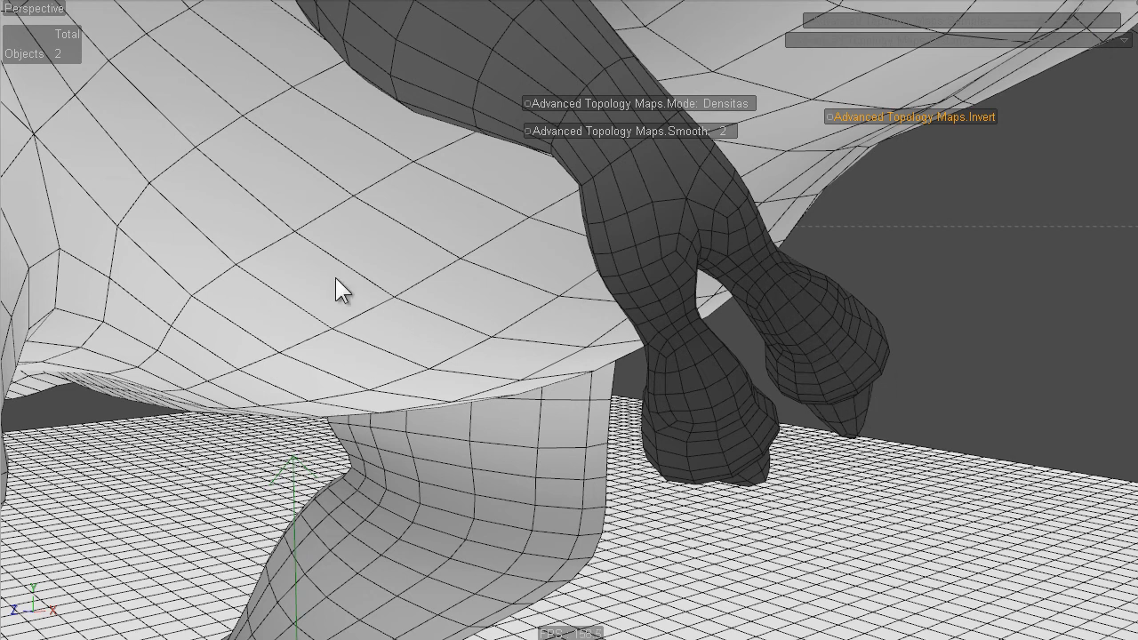